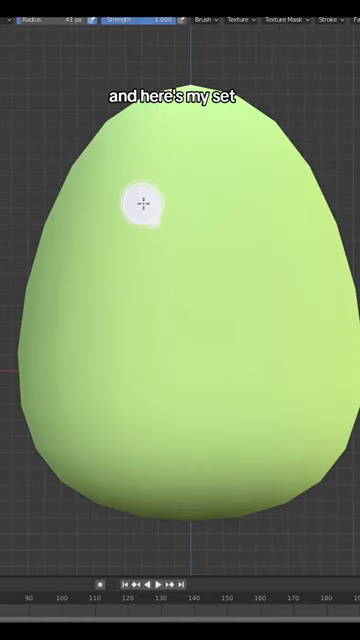
# Step: Paint a few white dabs onto the upper-left surface of the green egg
pyautogui.moveTo(140, 205); pyautogui.dragTo(135, 250)
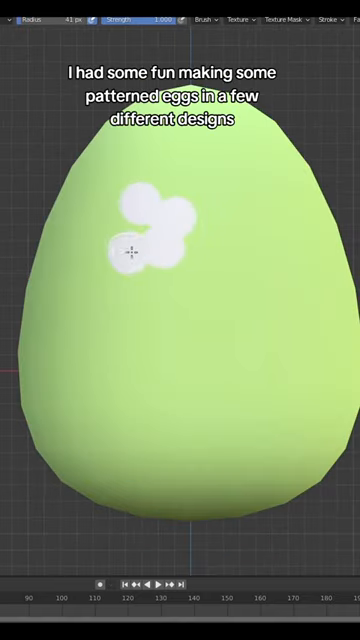